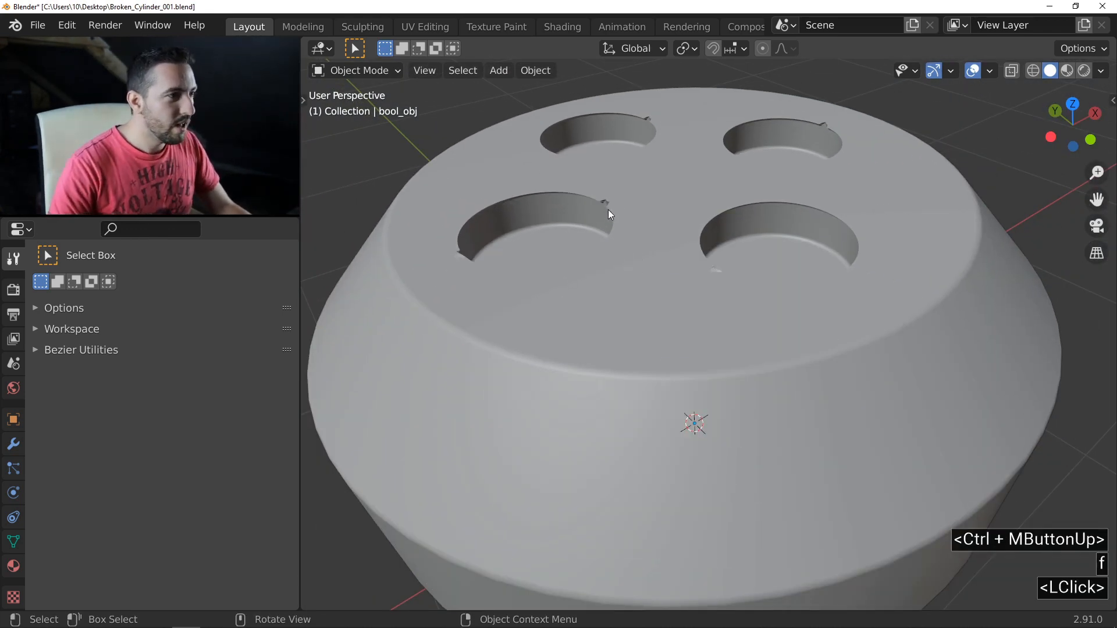
# Select the four-hole cylinder and zoom out to view all holes with wireframe shown
pyautogui.click(609, 215)
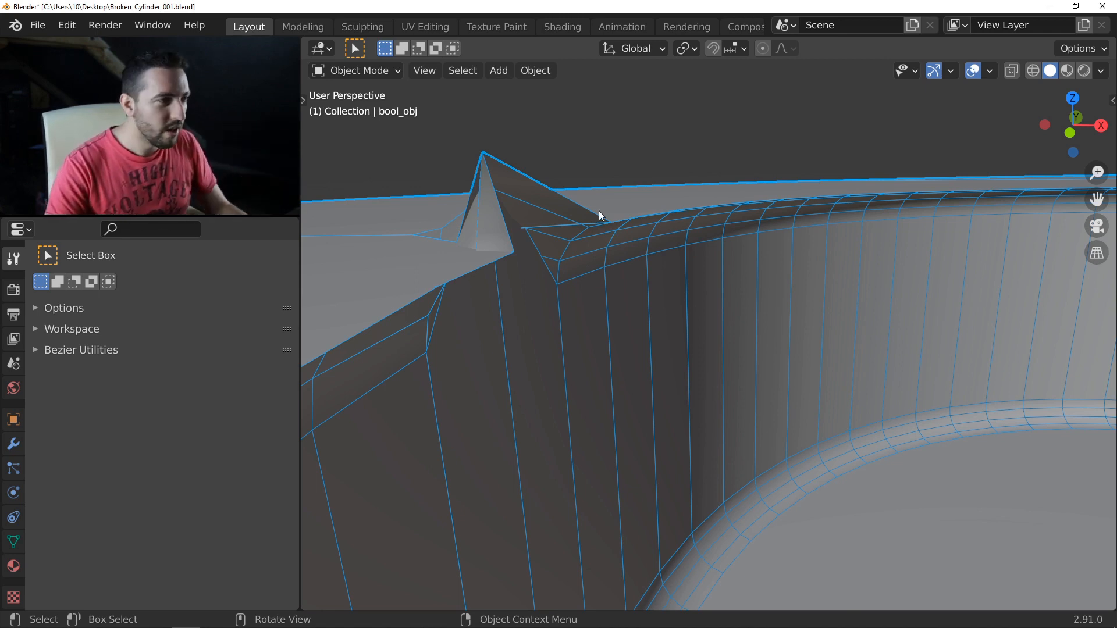
pyautogui.moveTo(602, 217); pyautogui.dragTo(602, 468)
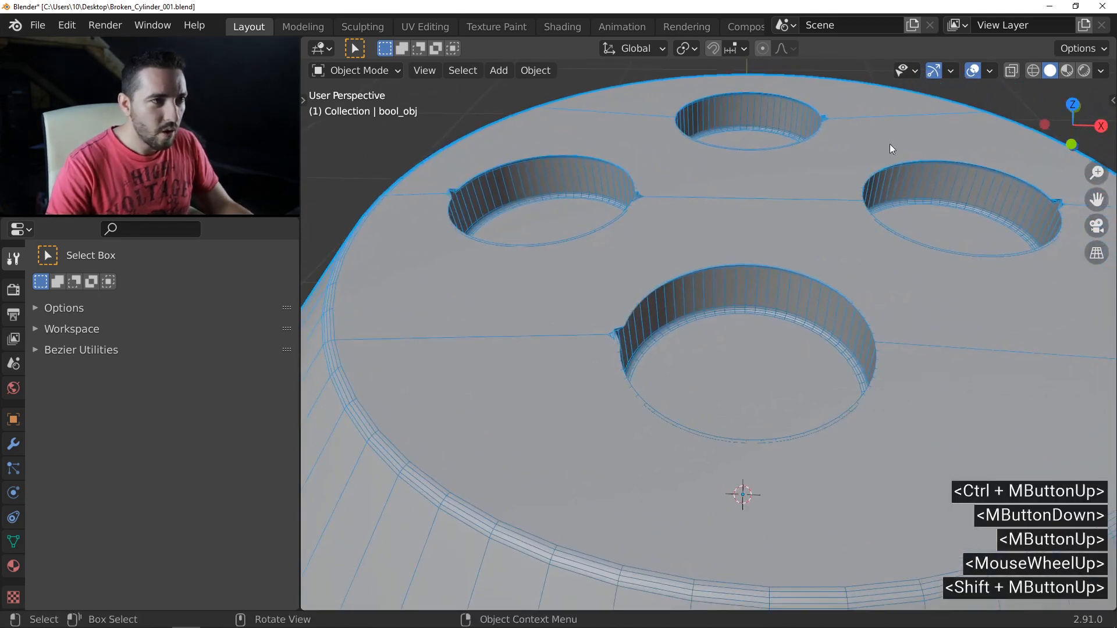
# Enable the Face Orientation overlay and orbit around the cylinder to inspect the hole walls
pyautogui.click(989, 70)
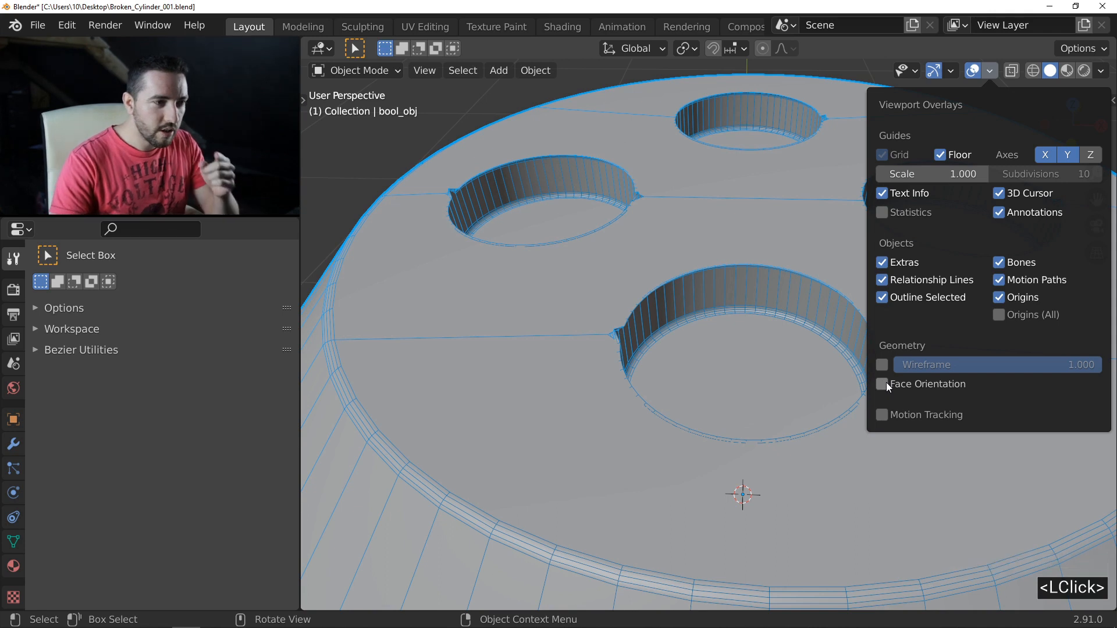
pyautogui.click(882, 385)
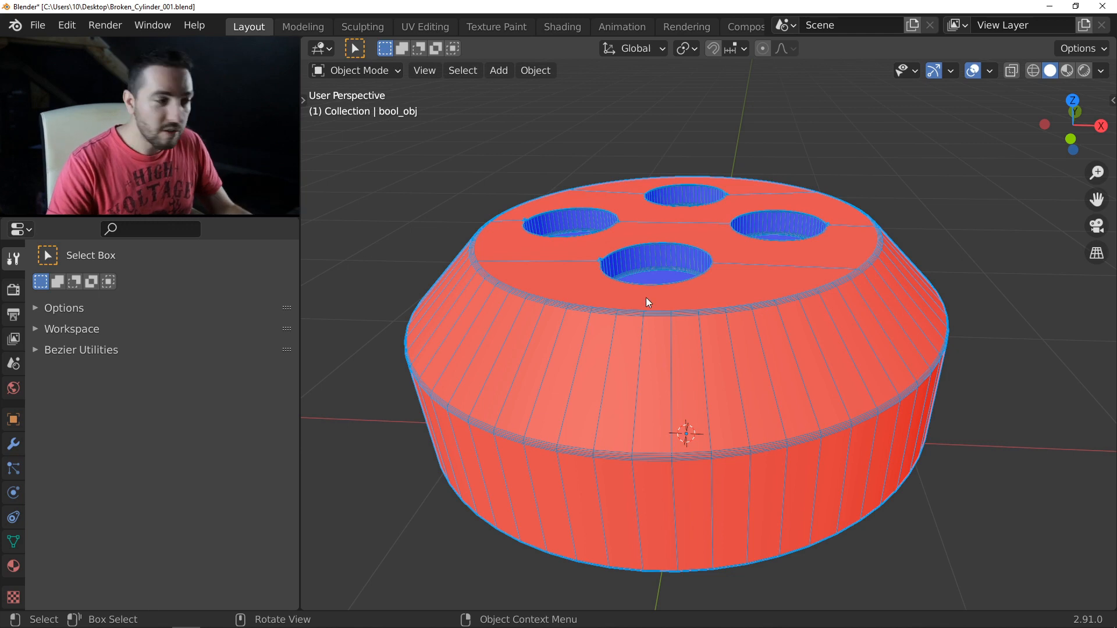
pyautogui.moveTo(648, 302); pyautogui.dragTo(695, 299)
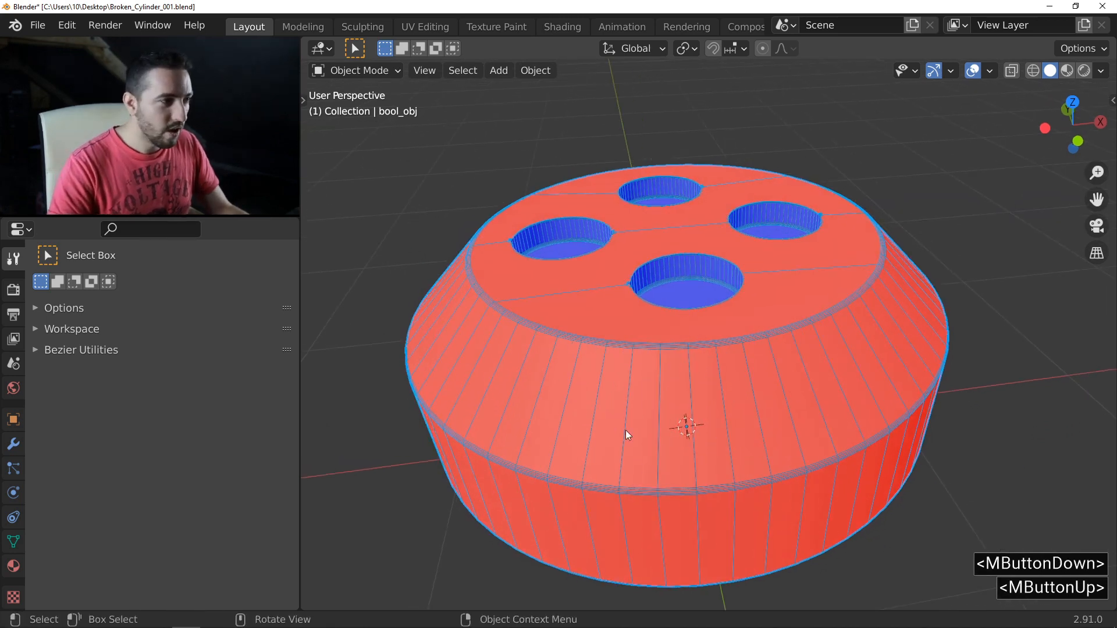
pyautogui.moveTo(628, 435); pyautogui.dragTo(757, 356)
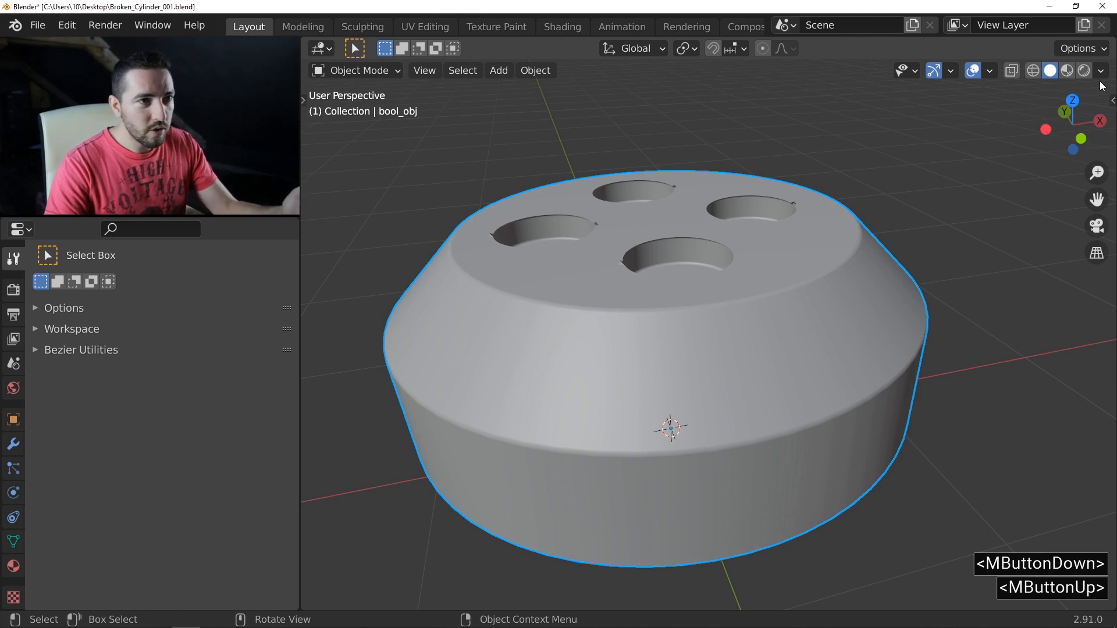
# Switch viewport lighting to MatCap and orbit to view the holes on top
pyautogui.click(1100, 70)
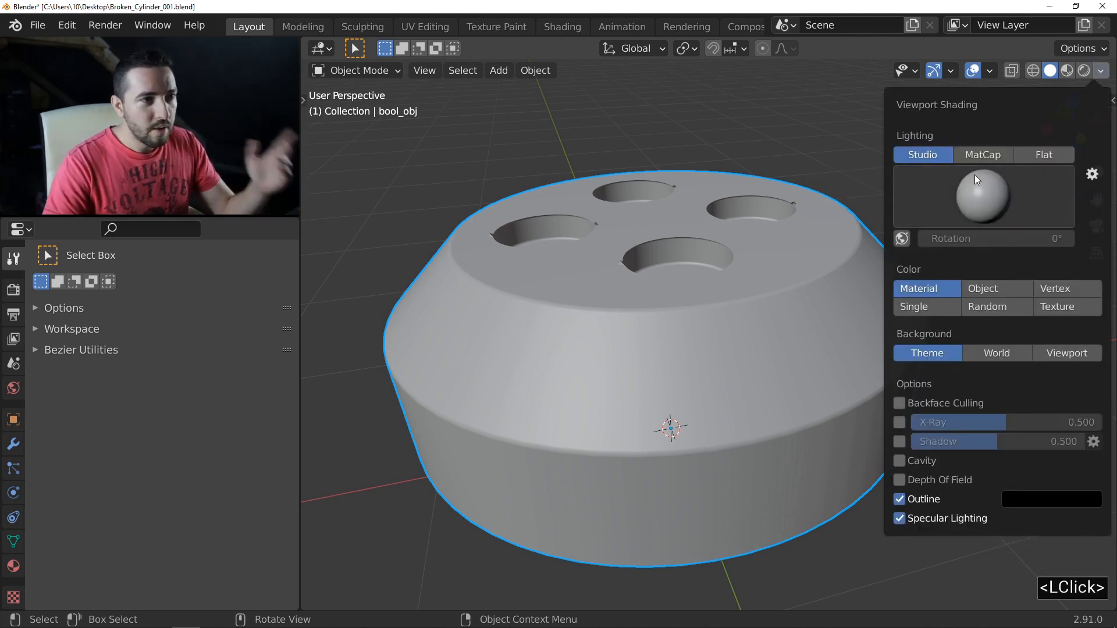
pyautogui.click(983, 155)
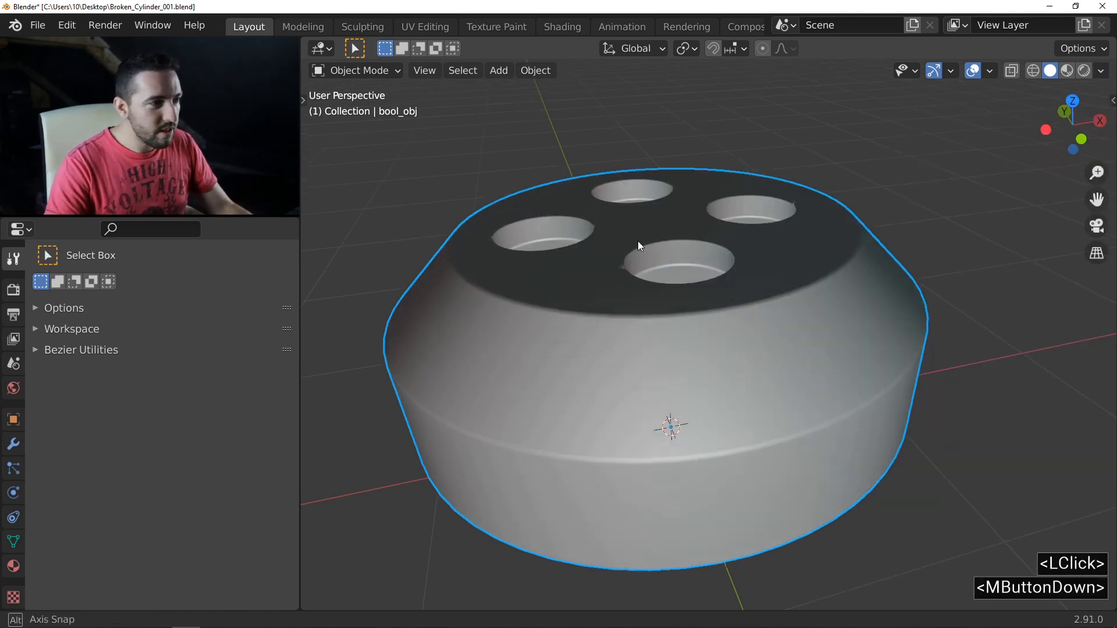
pyautogui.moveTo(637, 245); pyautogui.dragTo(669, 266)
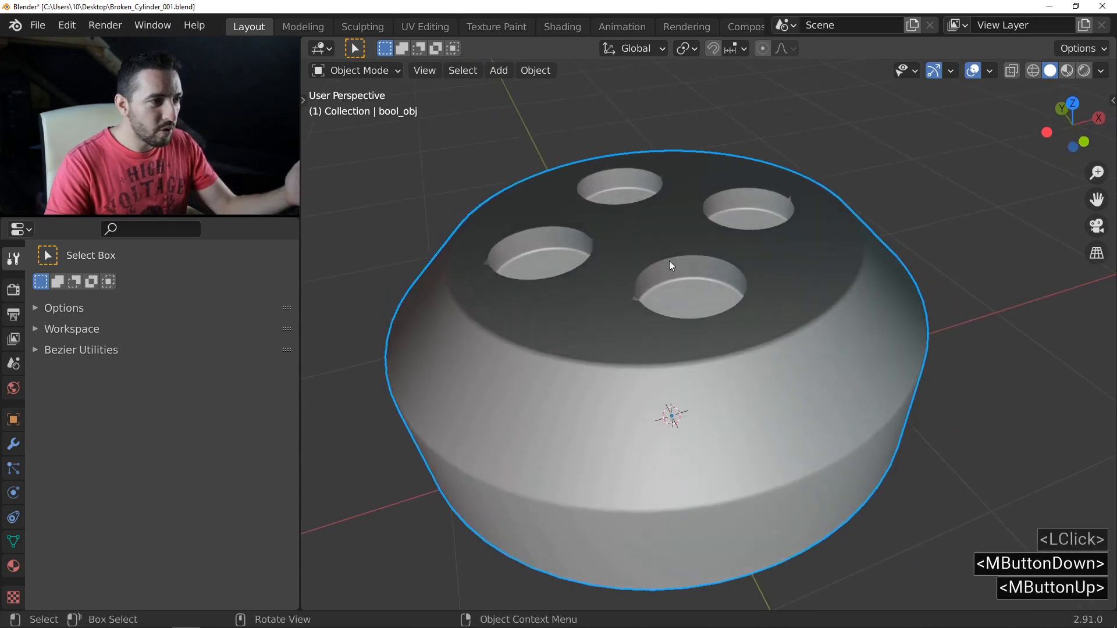
pyautogui.moveTo(670, 266); pyautogui.dragTo(670, 257)
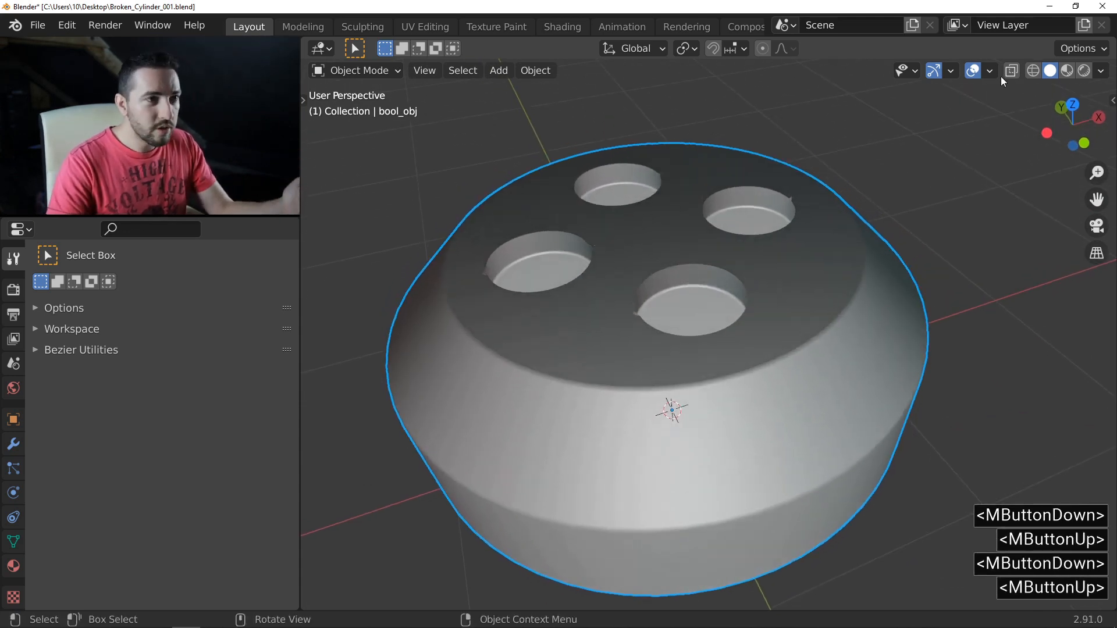
pyautogui.click(988, 71)
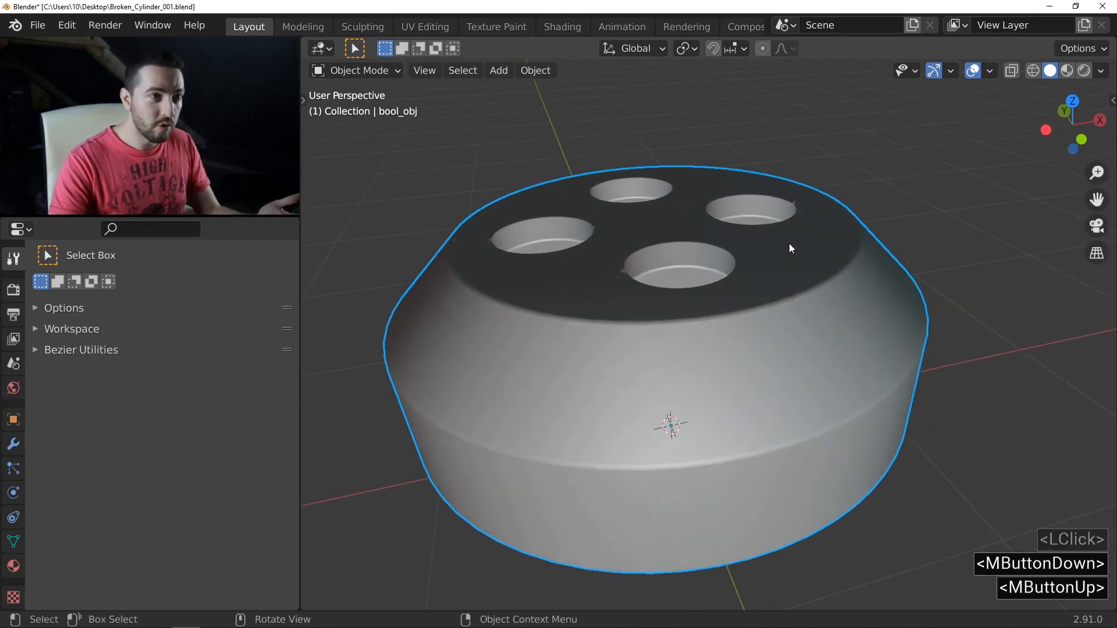
# Compare Studio against MatCap lighting, then keep MatCap with Object colour and Cavity enabled
pyautogui.click(1100, 70)
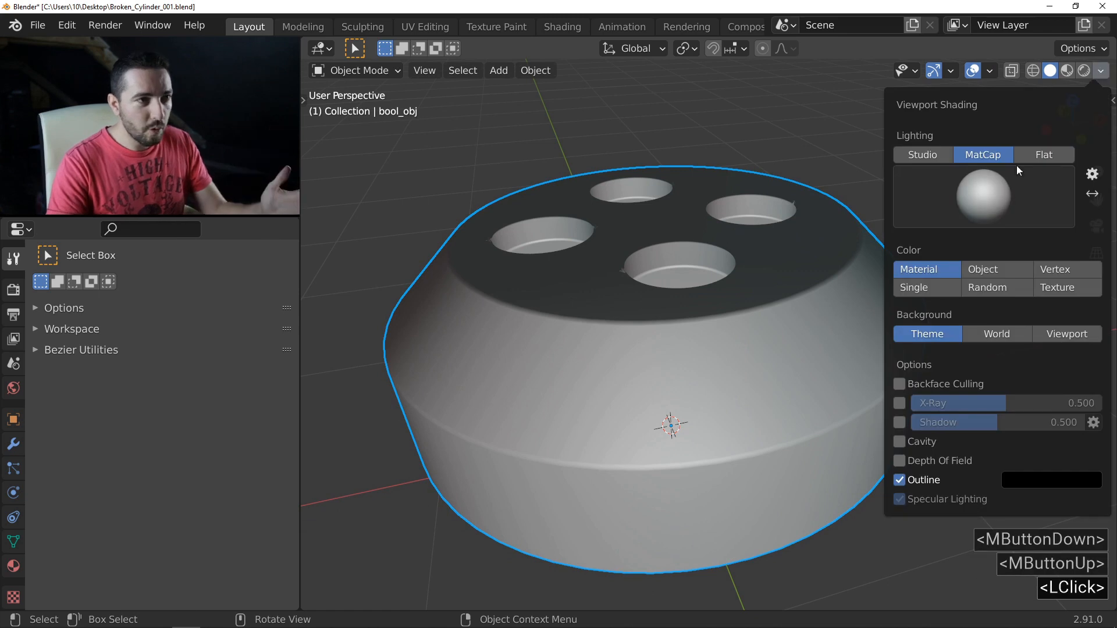
pyautogui.moveTo(921, 155)
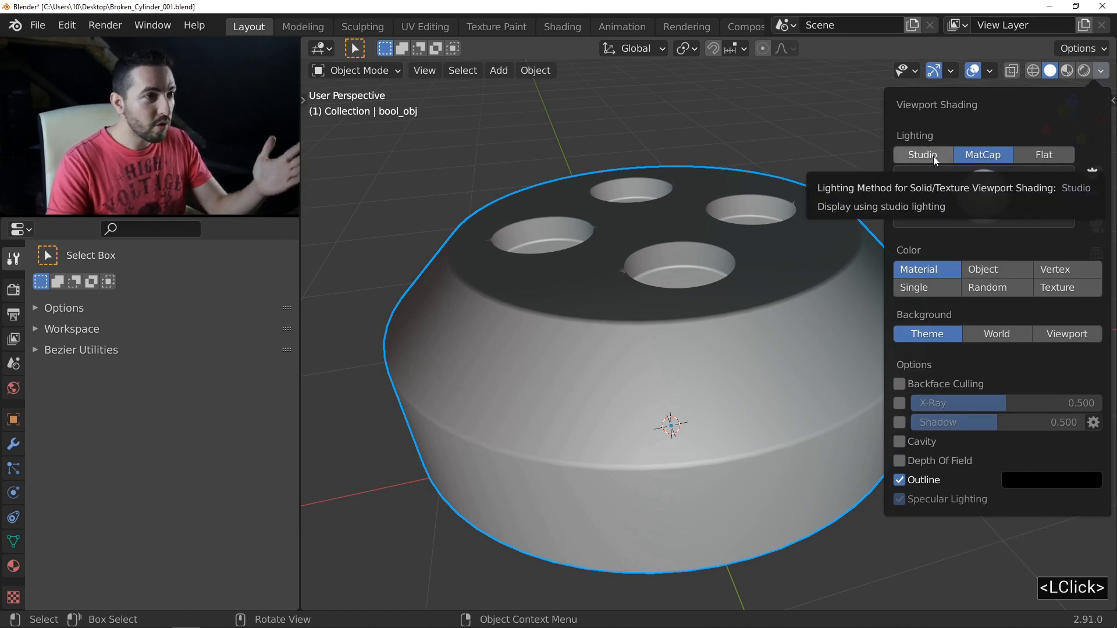
pyautogui.click(921, 154)
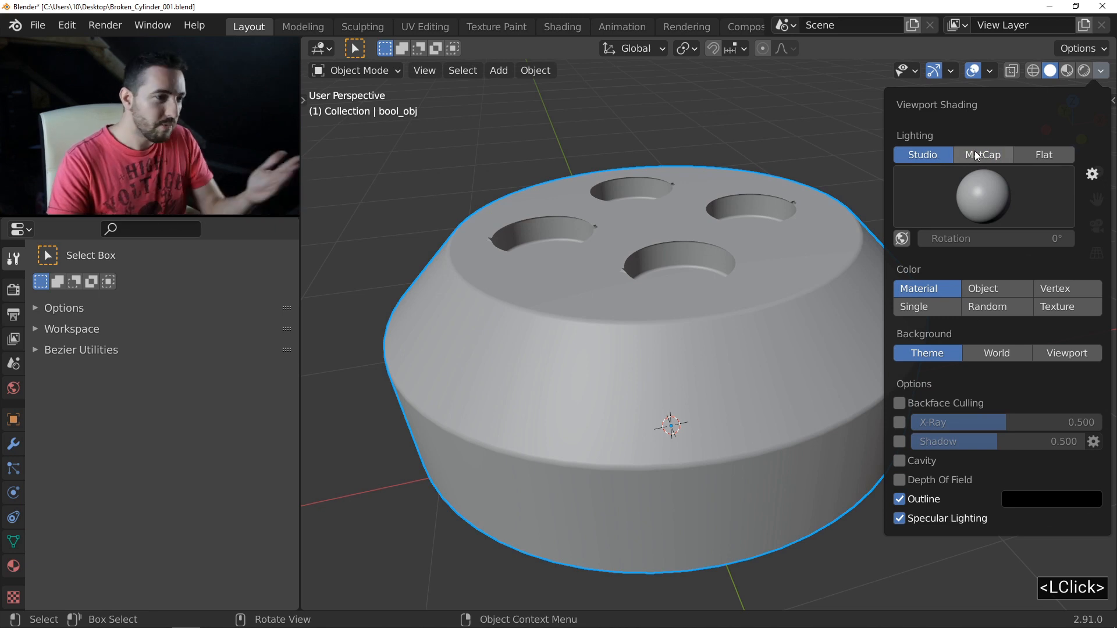
pyautogui.click(982, 155)
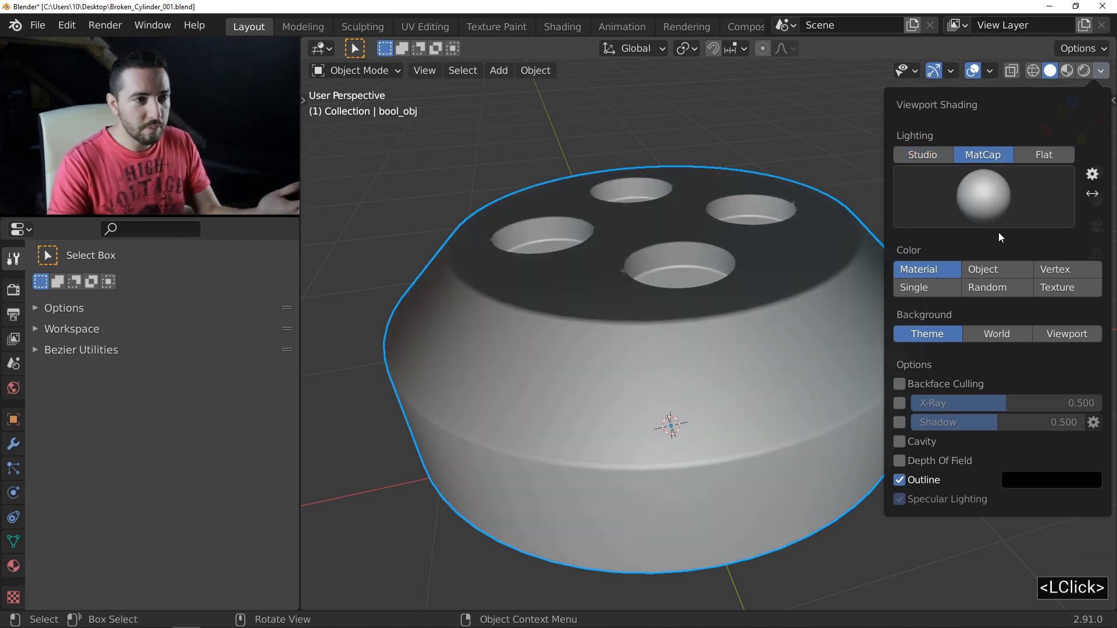
pyautogui.click(981, 269)
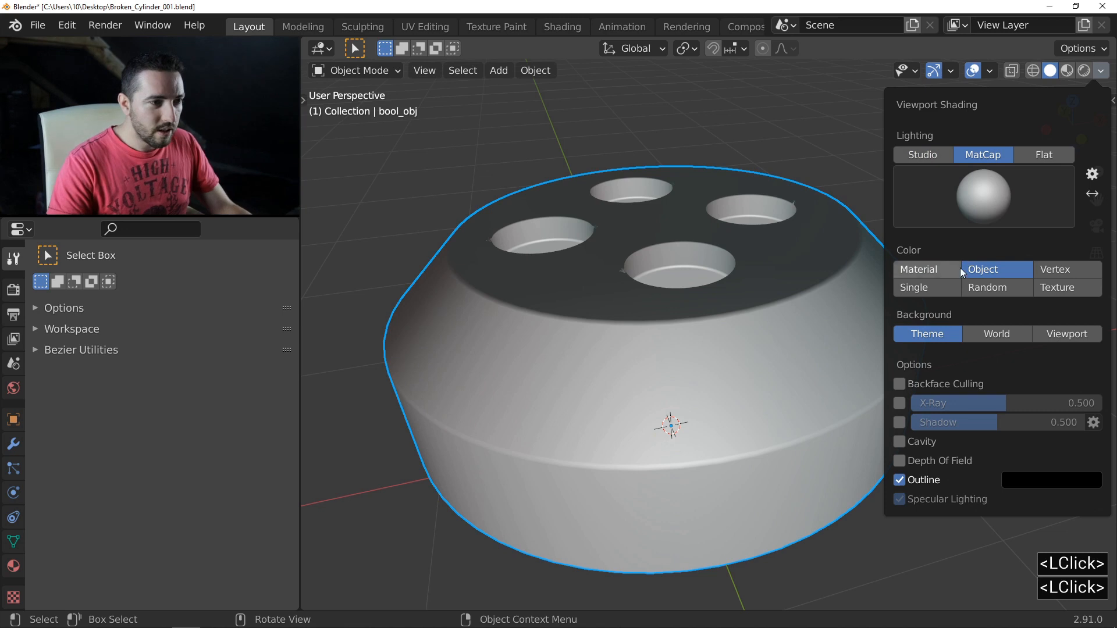
pyautogui.click(899, 441)
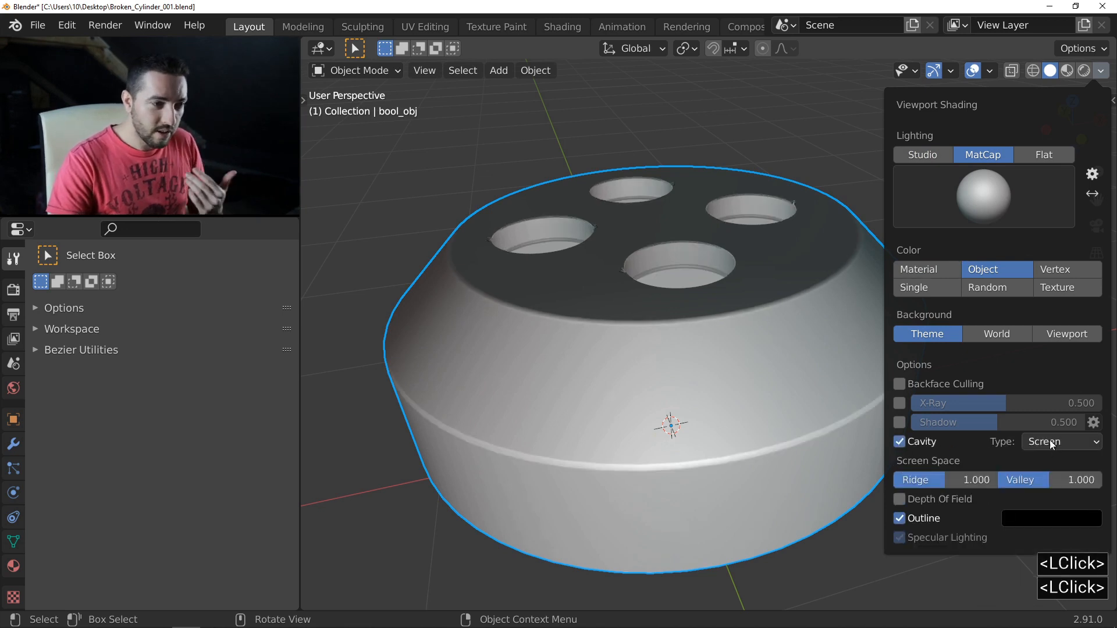
pyautogui.click(1061, 442)
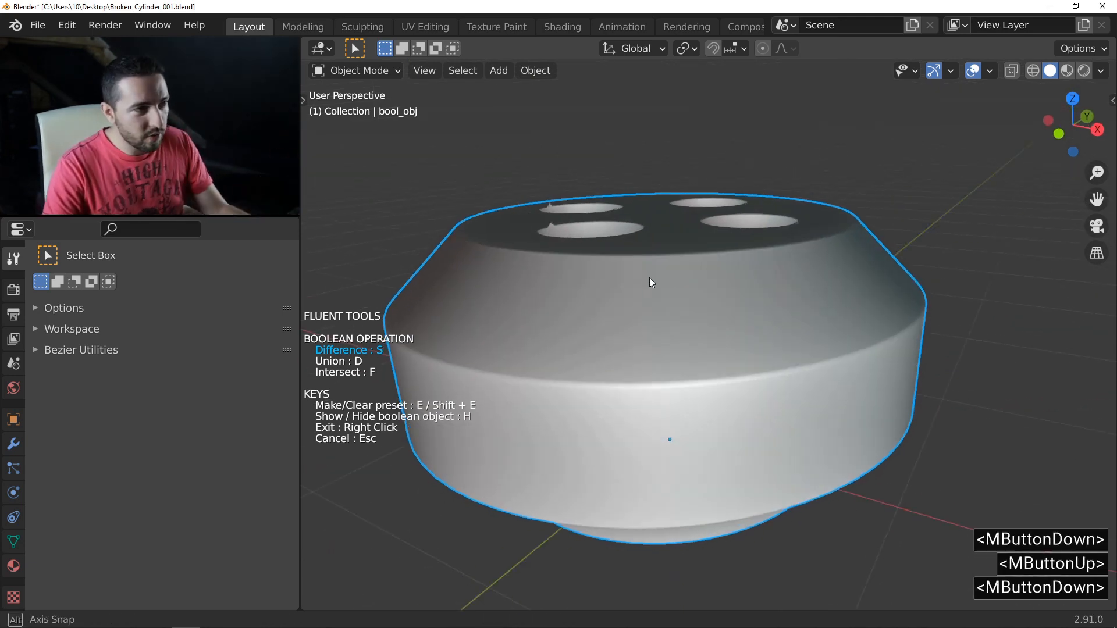
# Inspect the cutter cylinder's mesh in Edit Mode, then flip the cutter's normals
pyautogui.press('Tab')
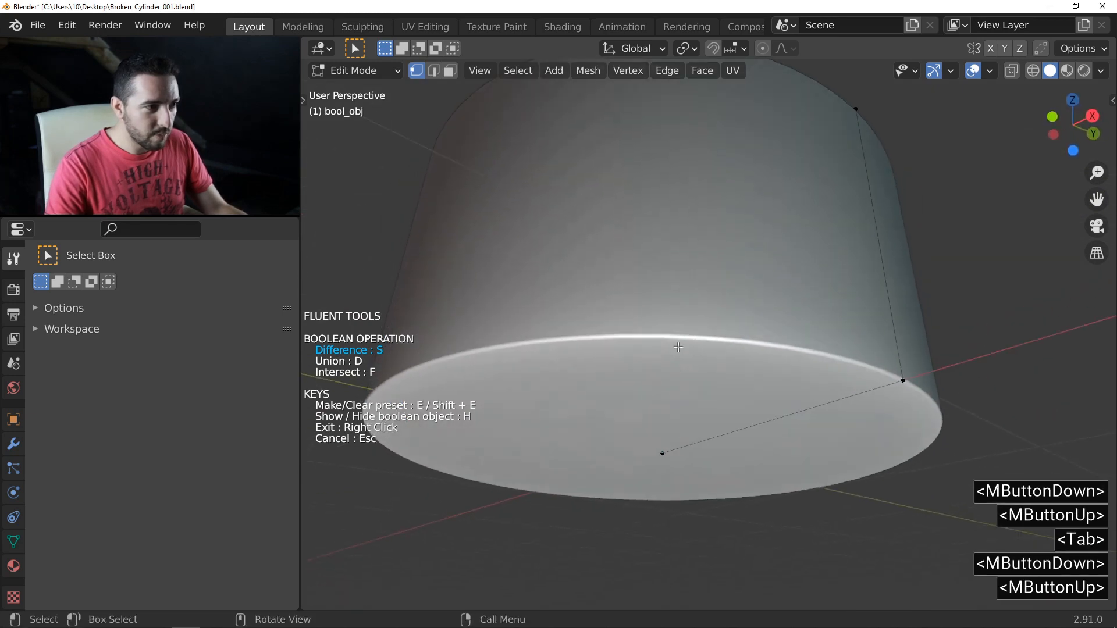
pyautogui.moveTo(677, 347); pyautogui.dragTo(854, 254)
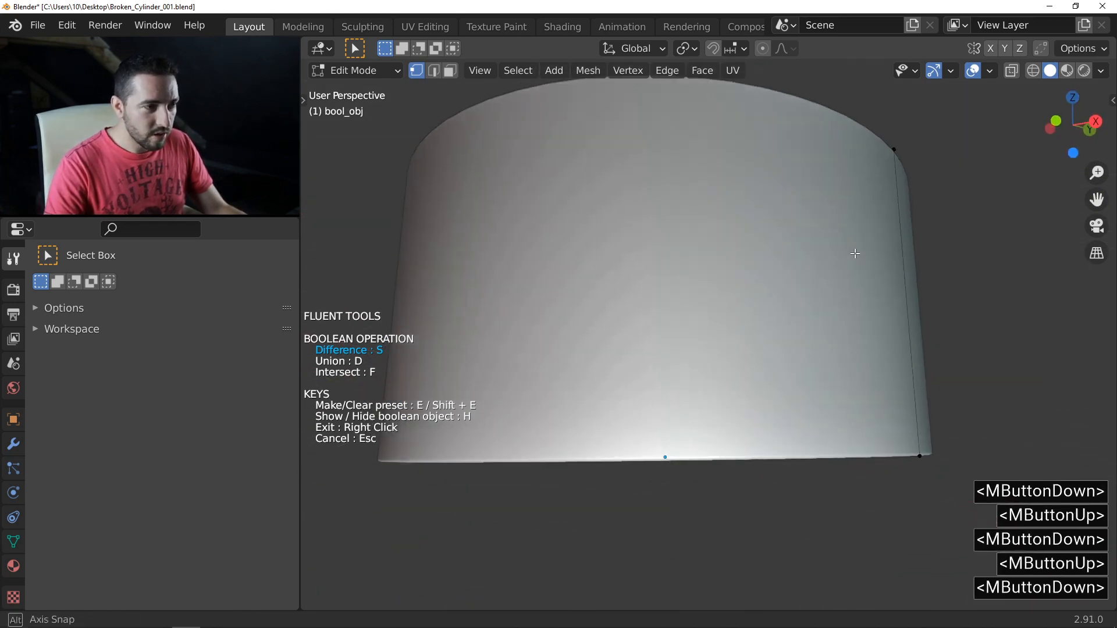
pyautogui.press('Tab')
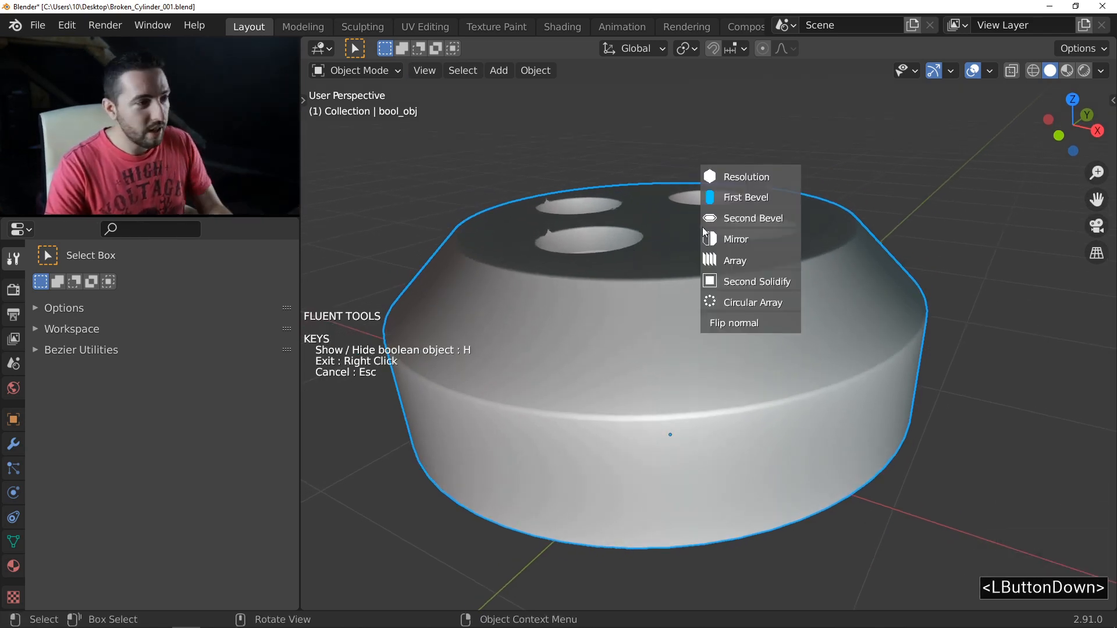
pyautogui.moveTo(733, 323)
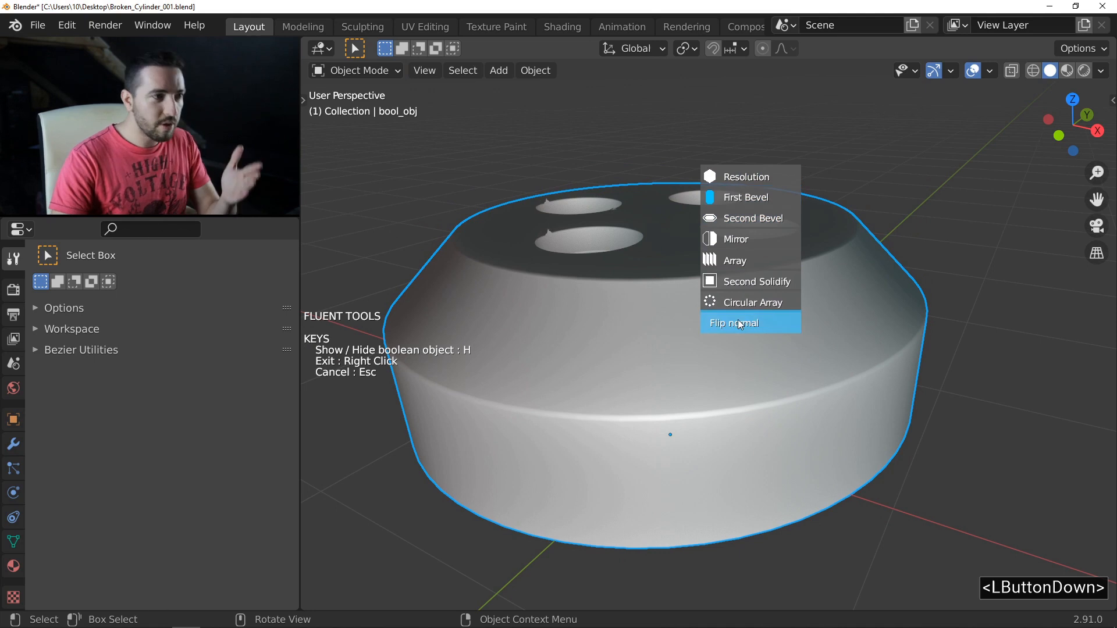
pyautogui.moveTo(773, 327)
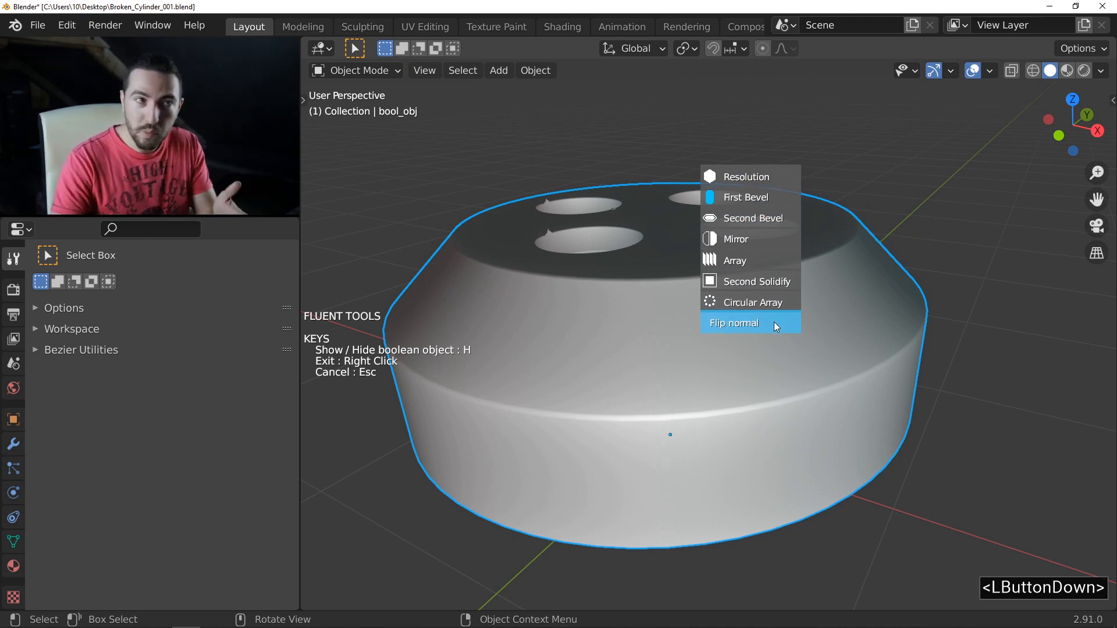
pyautogui.click(733, 323)
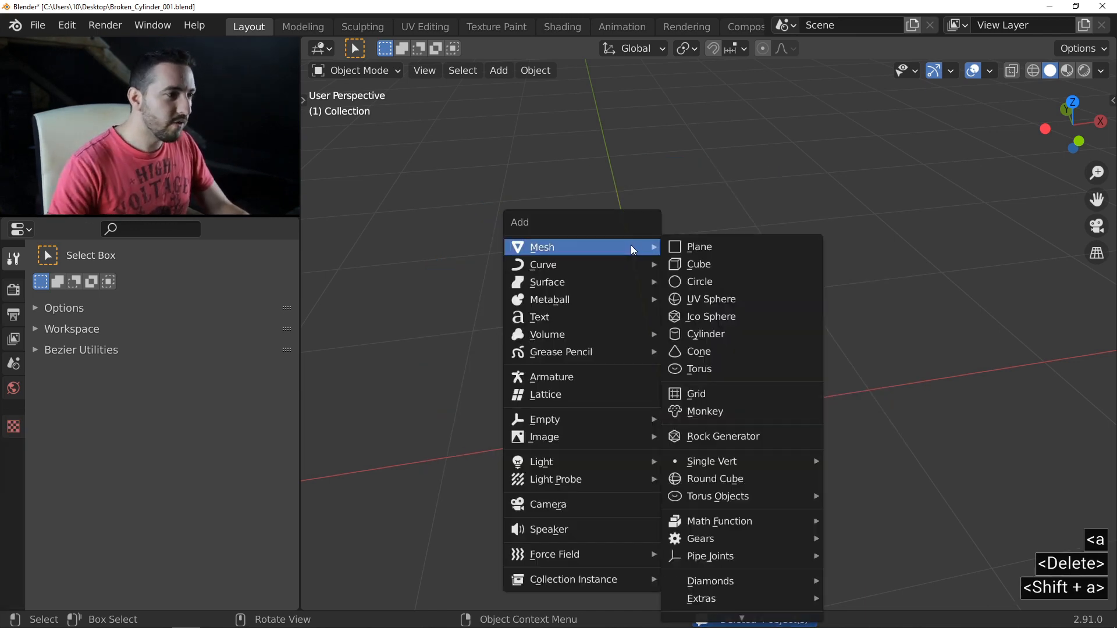
# Add a cube to the empty scene and start scaling its mesh down to about 0.8
pyautogui.click(700, 264)
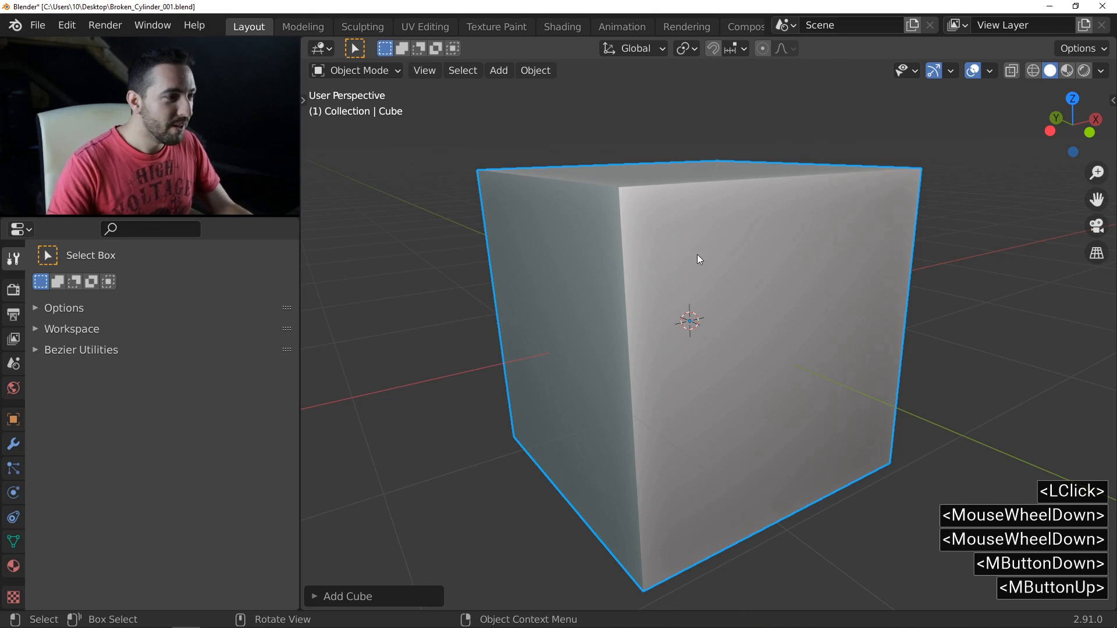
pyautogui.moveTo(698, 258); pyautogui.dragTo(606, 347)
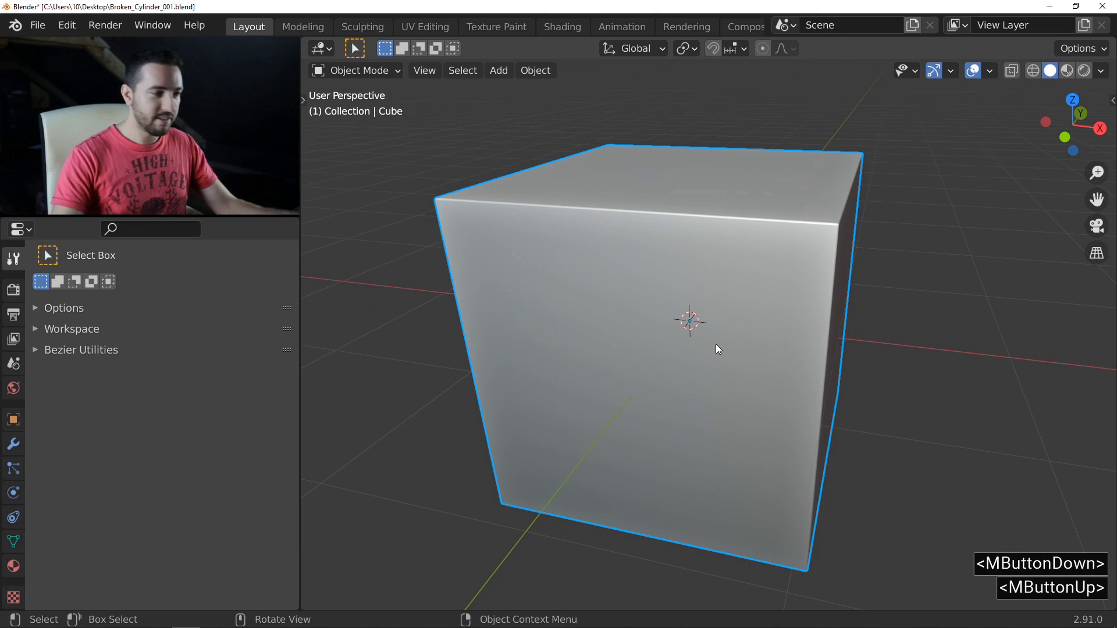
pyautogui.press('Tab')
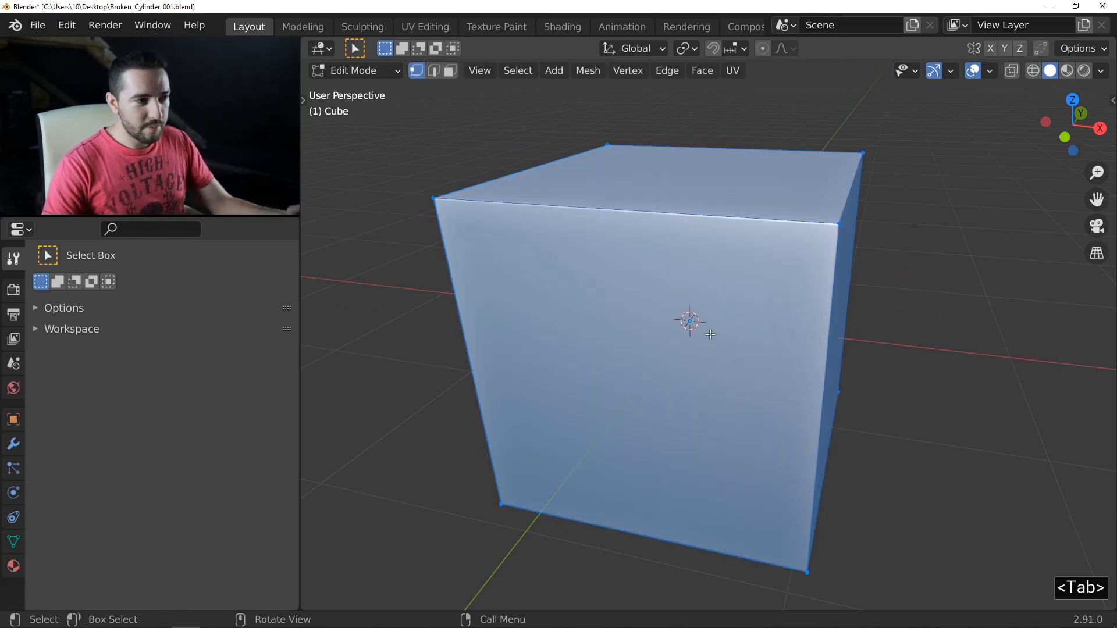
pyautogui.press('s')
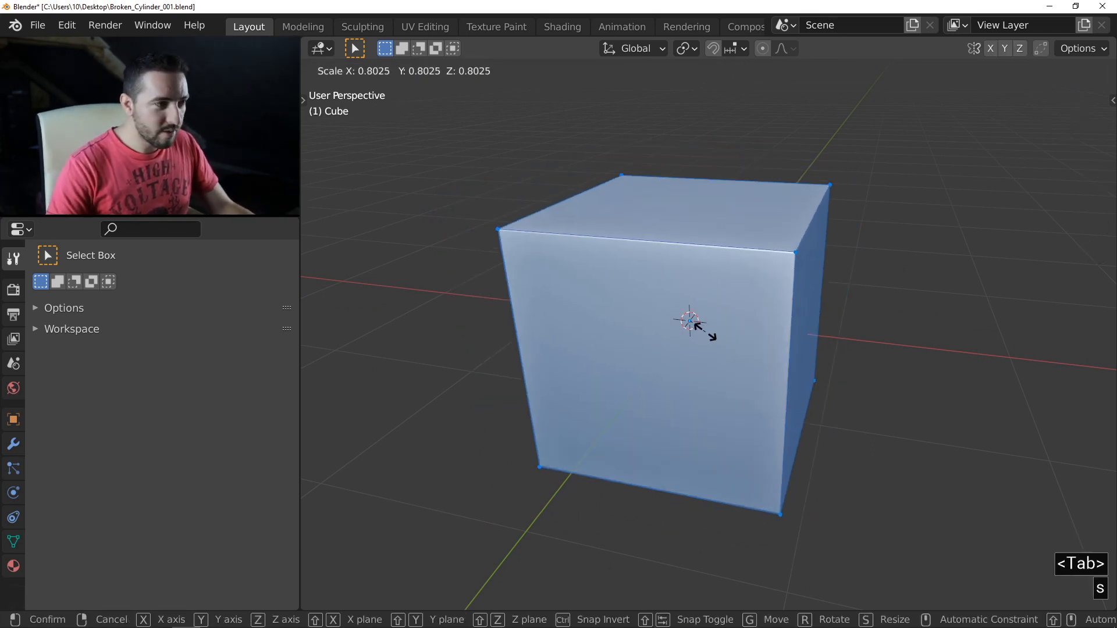
pyautogui.moveTo(713, 331)
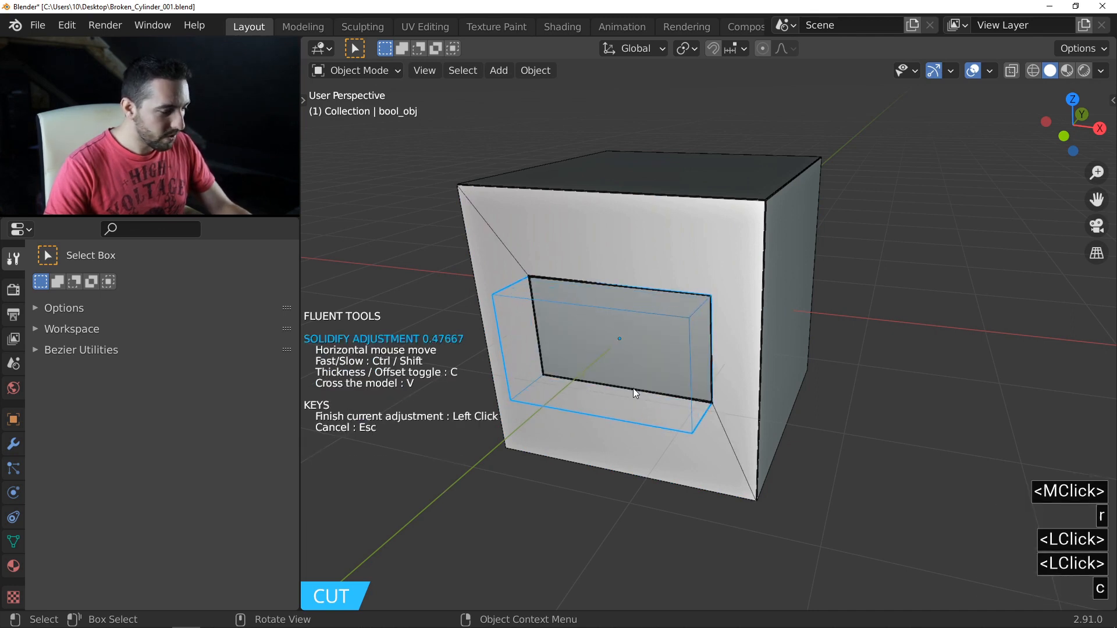
# Confirm the rectangular cut's depth, then zoom in and back out on the broken bevel edge
pyautogui.click(634, 391)
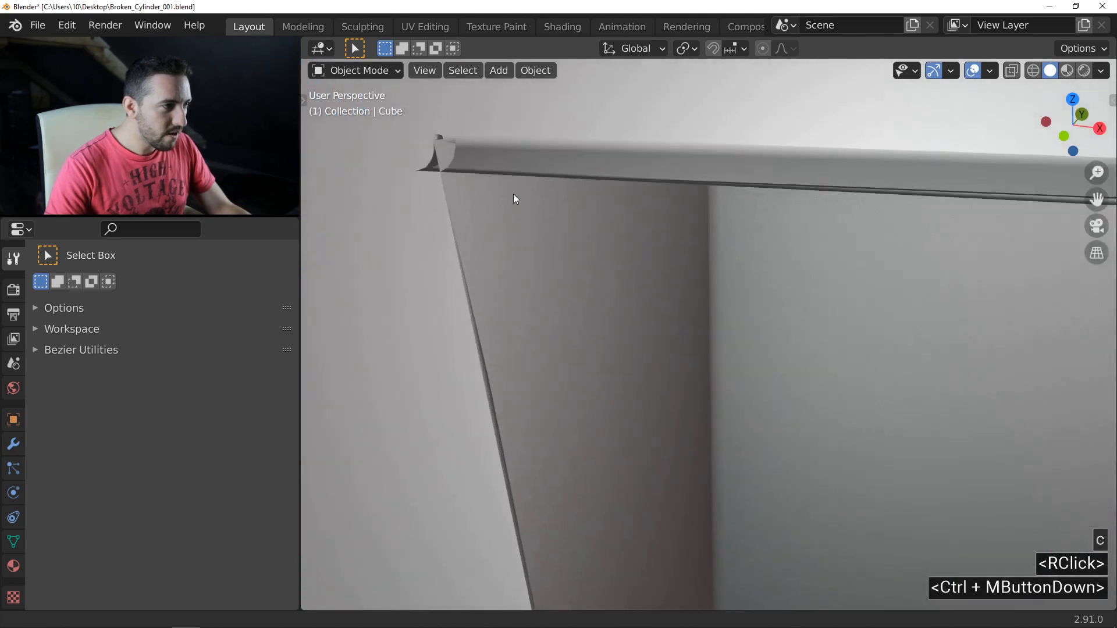
pyautogui.moveTo(515, 198); pyautogui.dragTo(588, 255)
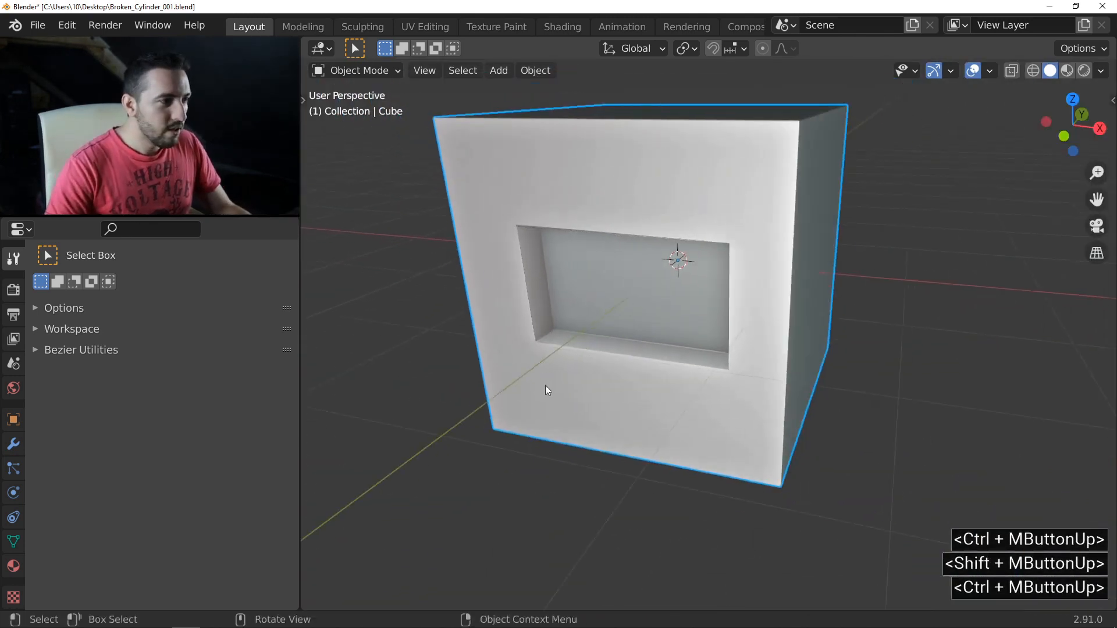
pyautogui.moveTo(547, 390); pyautogui.dragTo(615, 276)
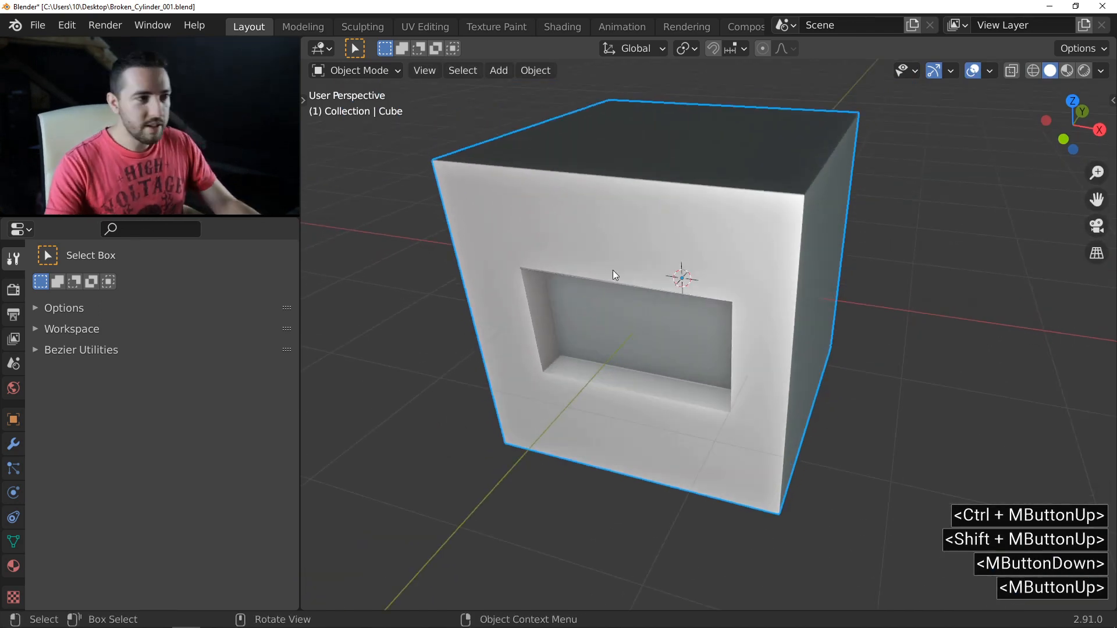
# Recalculate the cube mesh's normals with Shift+N, then orbit to check the cut
pyautogui.press('Tab')
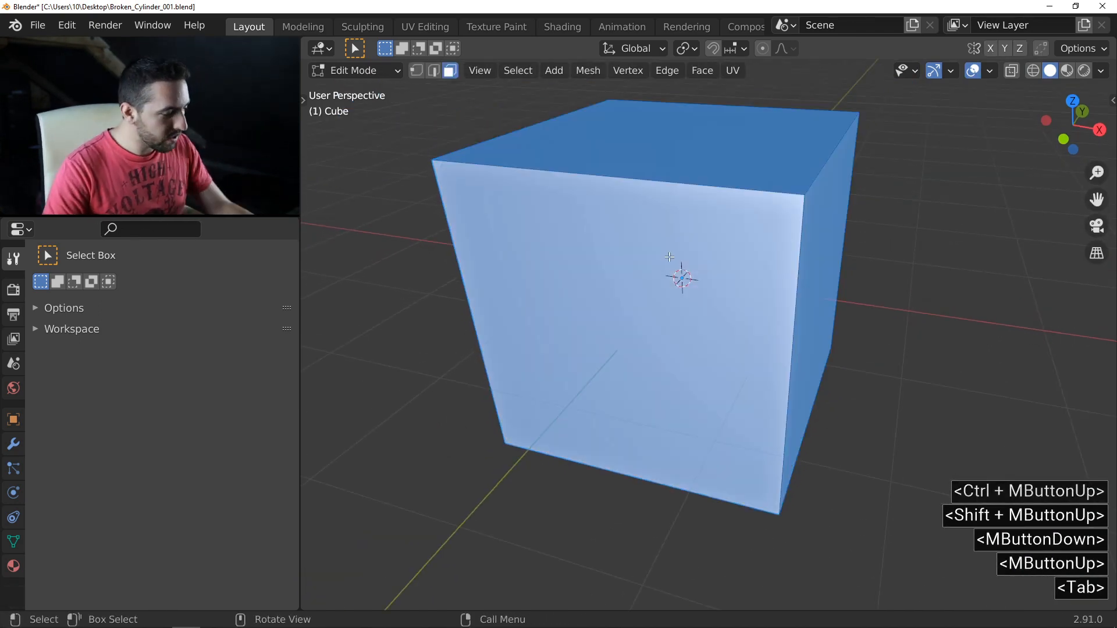
pyautogui.press('shift+n')
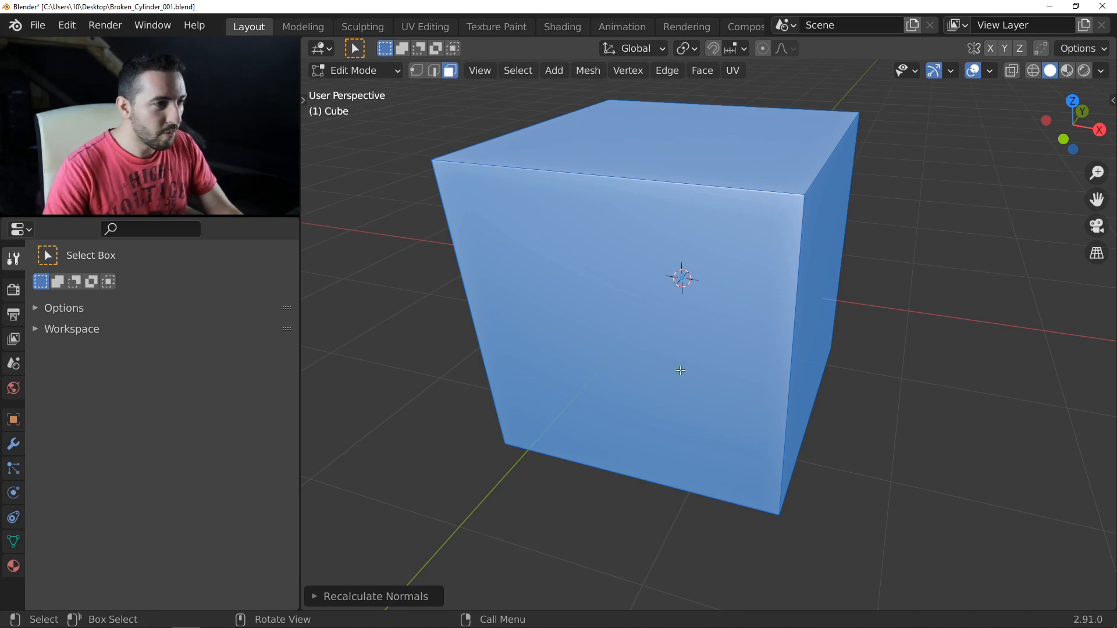
pyautogui.moveTo(697, 340)
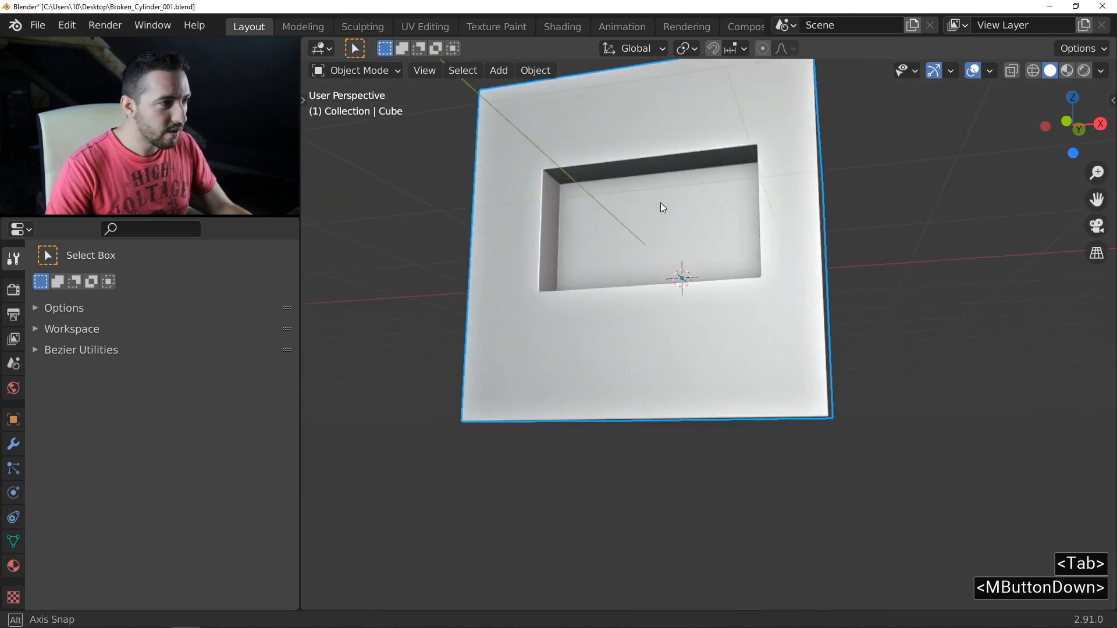
pyautogui.moveTo(663, 206); pyautogui.dragTo(559, 220)
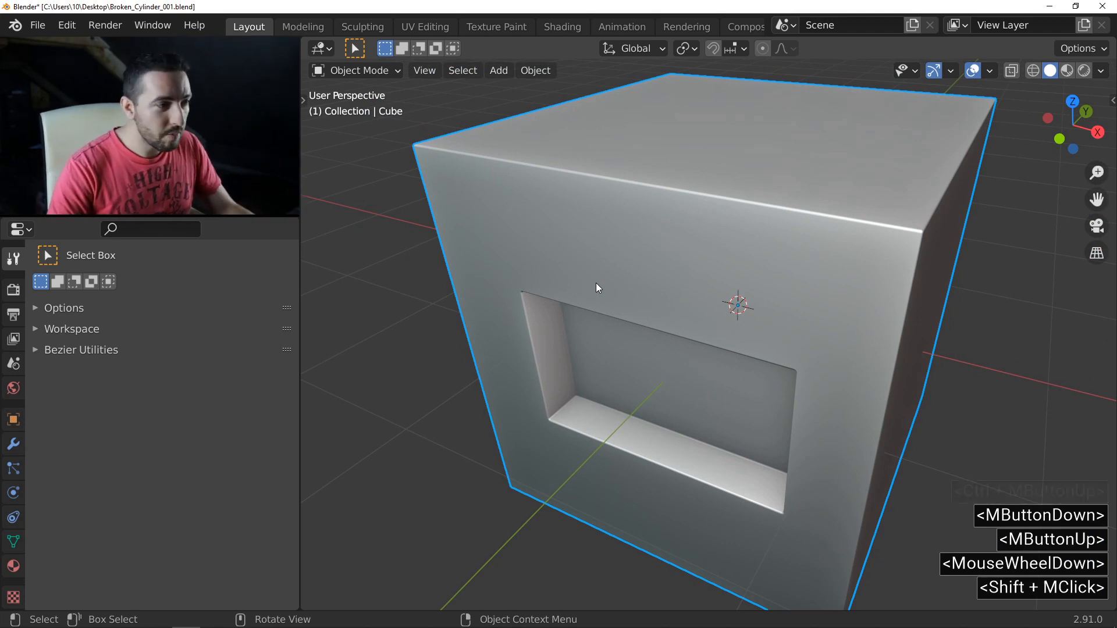
pyautogui.press('Tab')
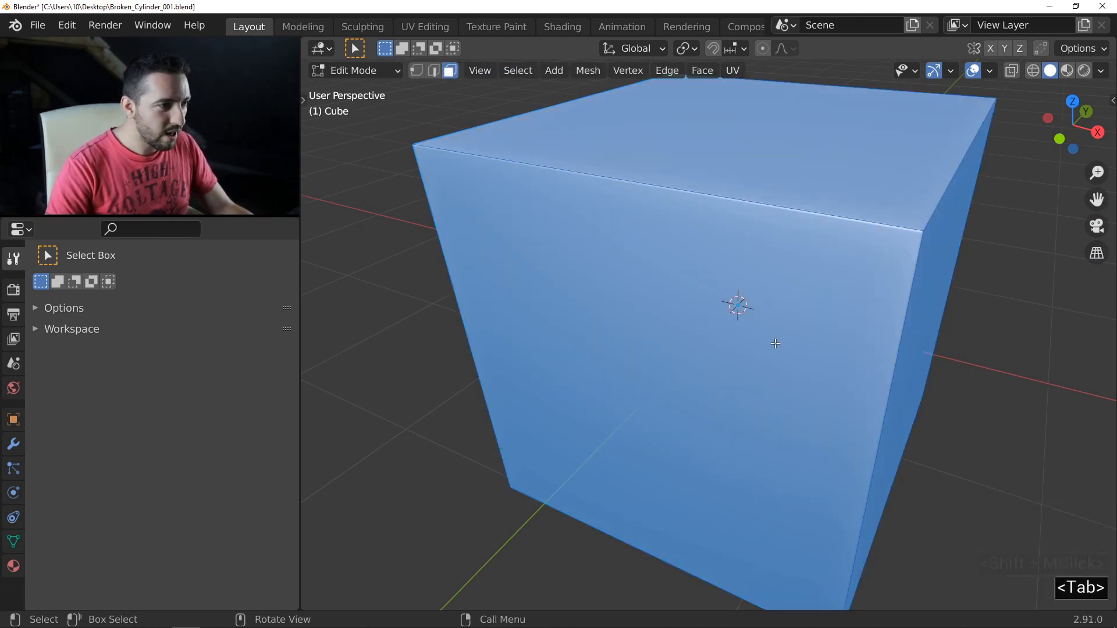
pyautogui.press('s')
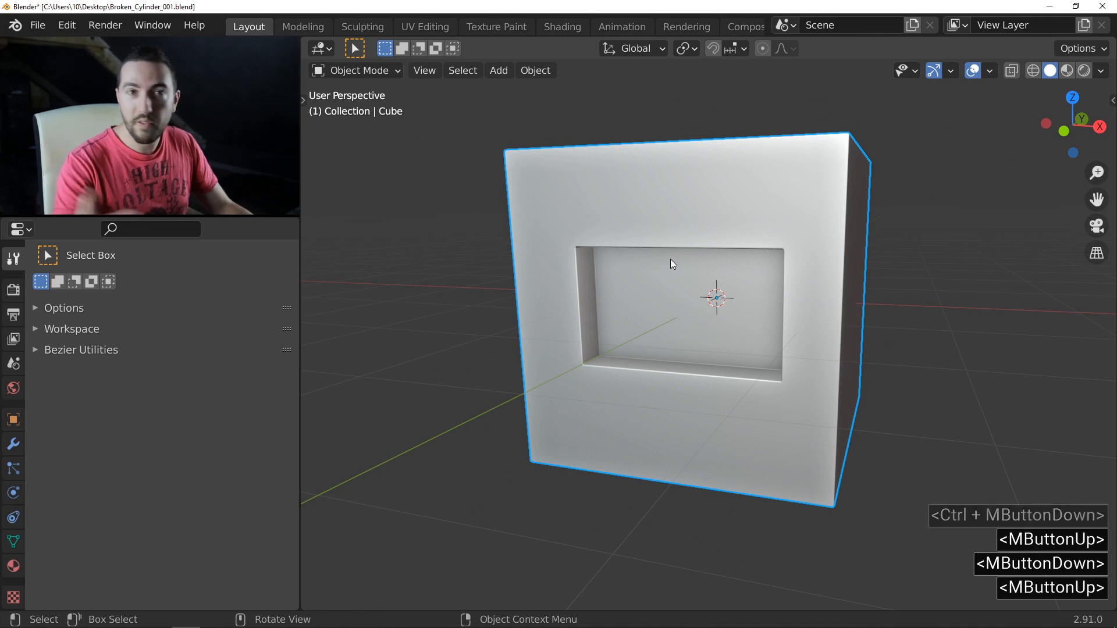
pyautogui.moveTo(670, 264); pyautogui.dragTo(641, 237)
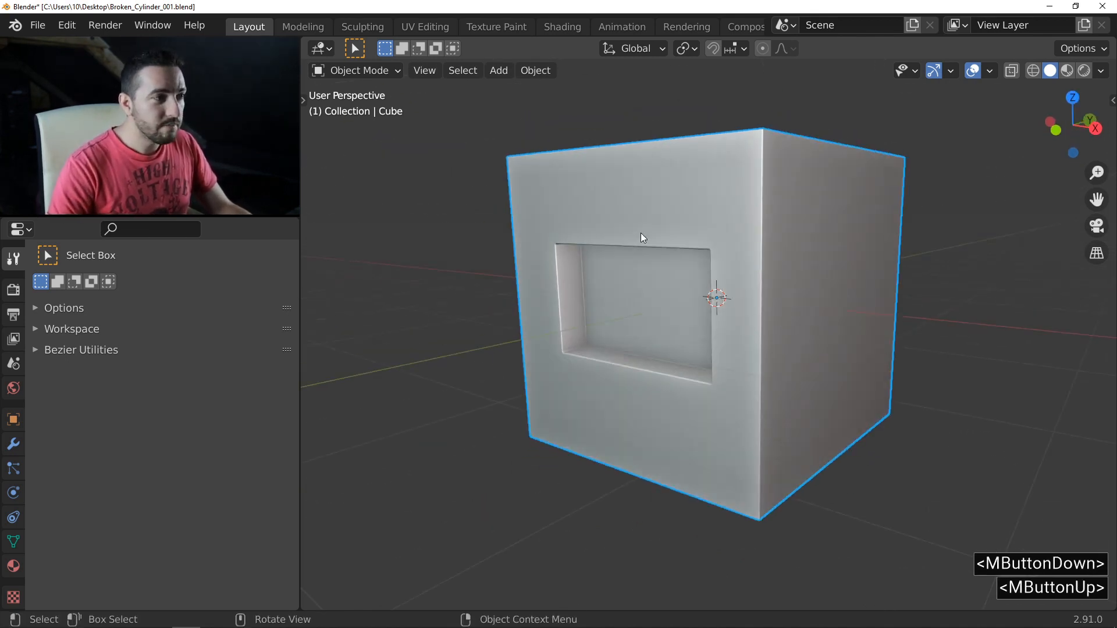